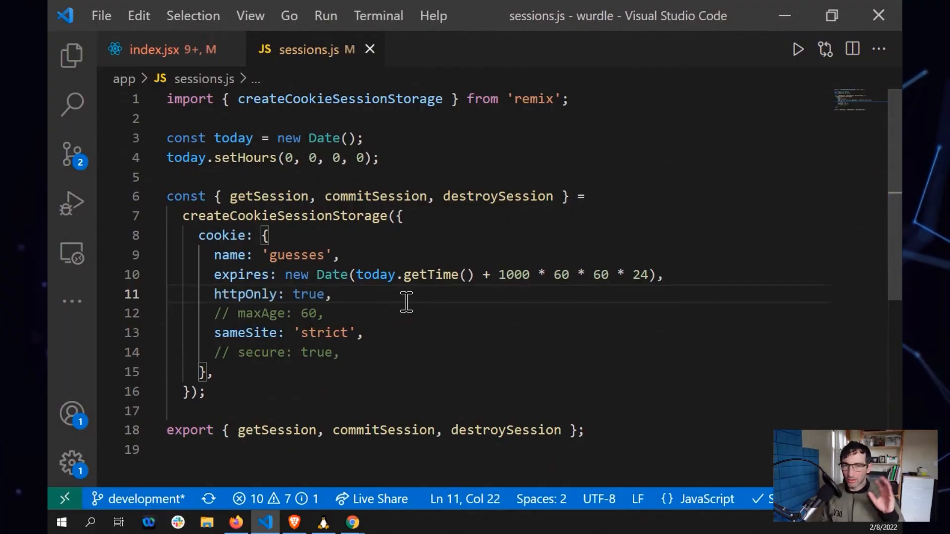
Step: Switch to Brave and run document.cookie in the Console to reveal the guesses cookie
click(294, 521)
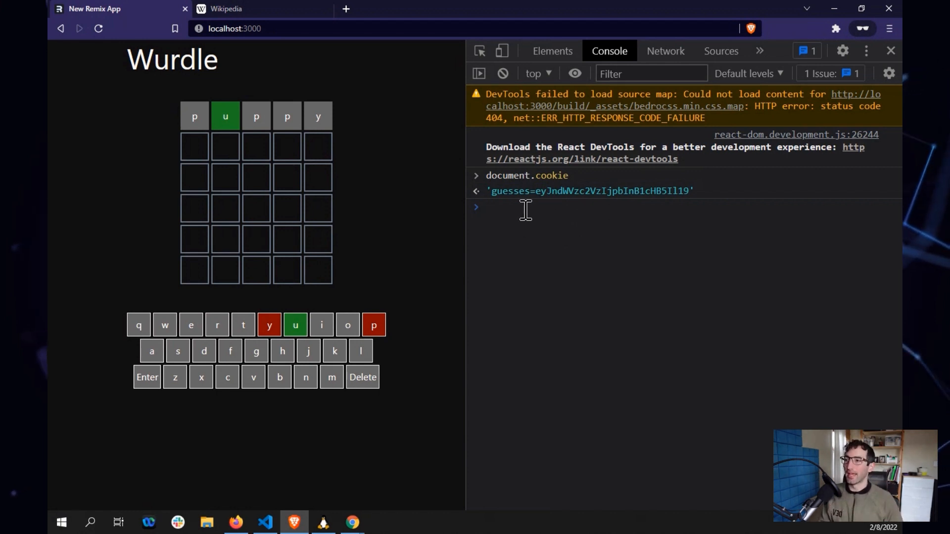
click(491, 207)
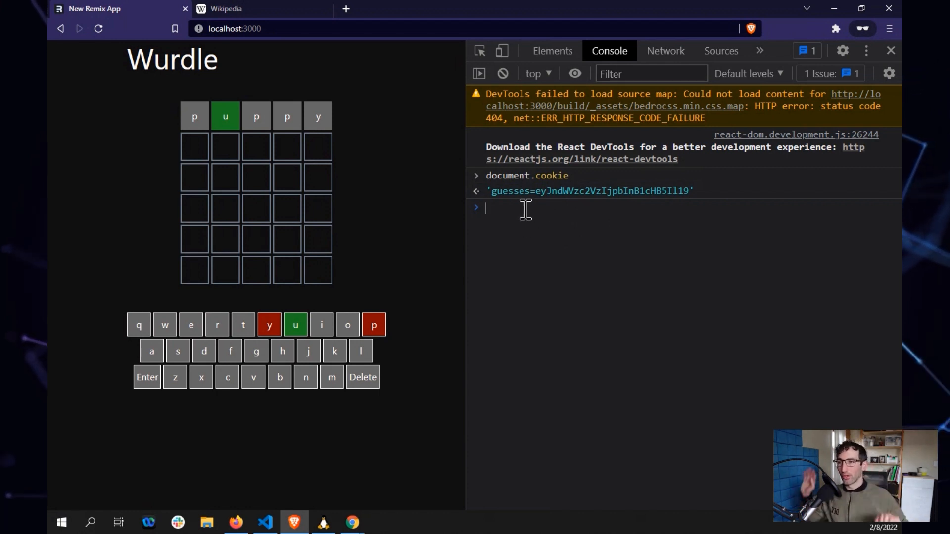
mouse_move(567, 237)
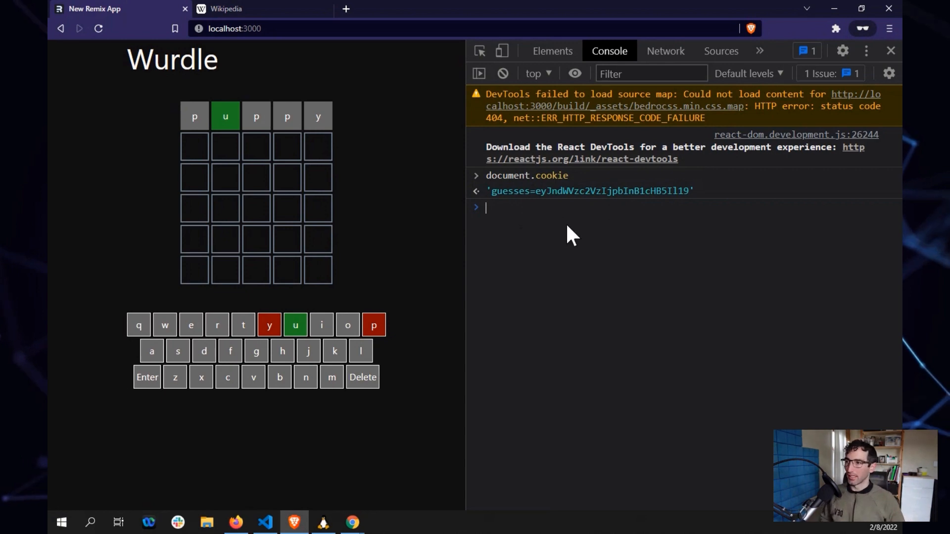
click(534, 50)
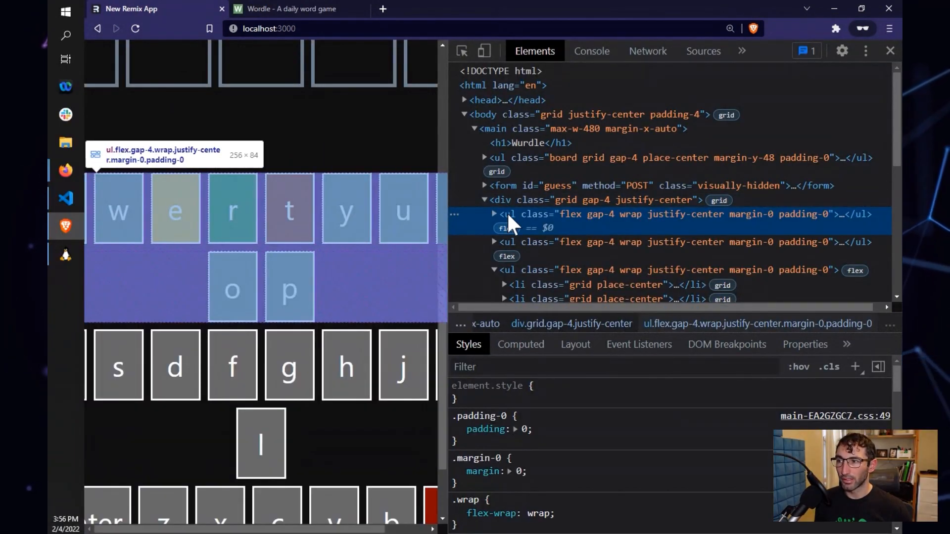
Step: Expand the ul.flex keyboard row and select its first li.grid letter item
click(492, 214)
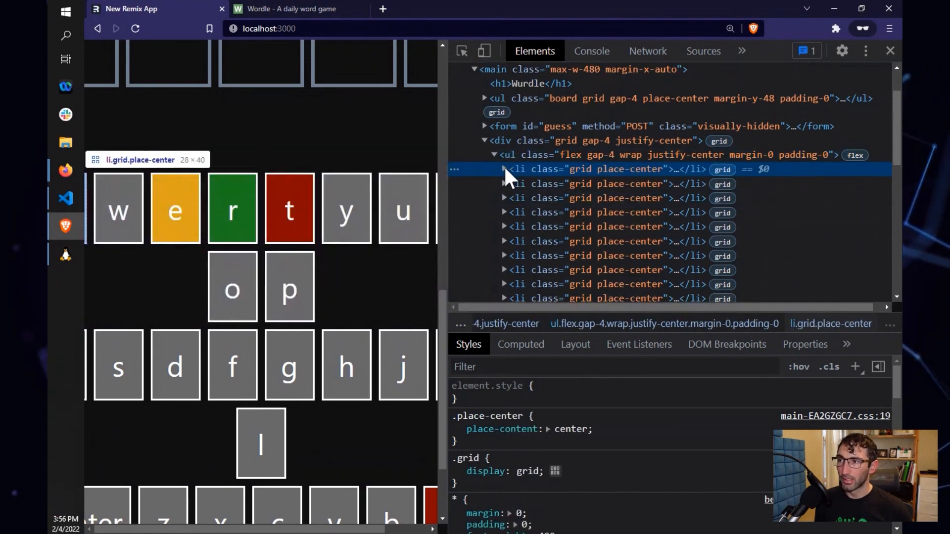
click(503, 169)
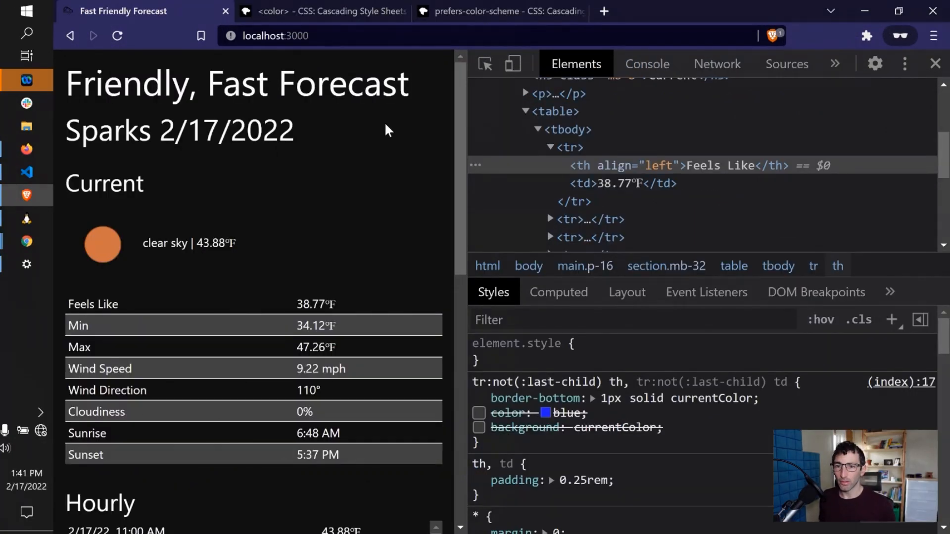
mouse_move(439, 117)
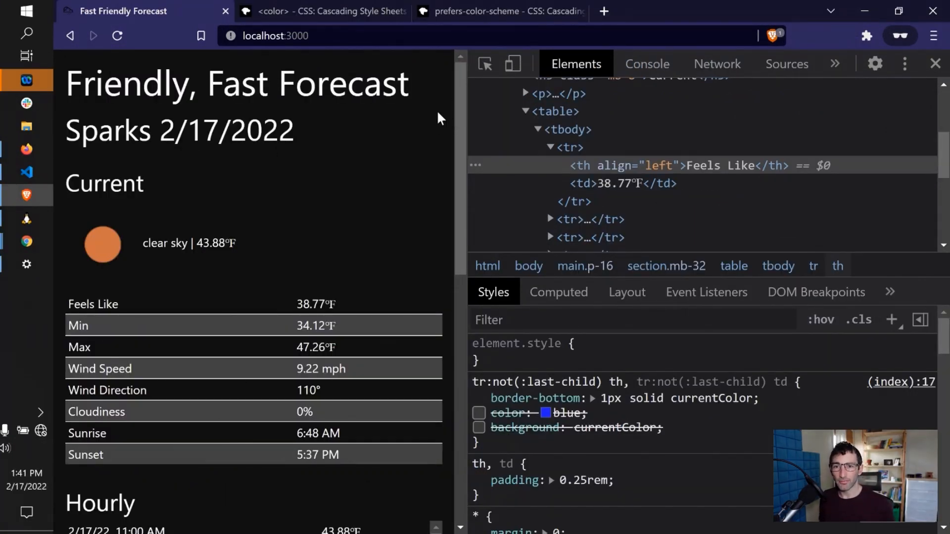
drag(100, 83, 279, 83)
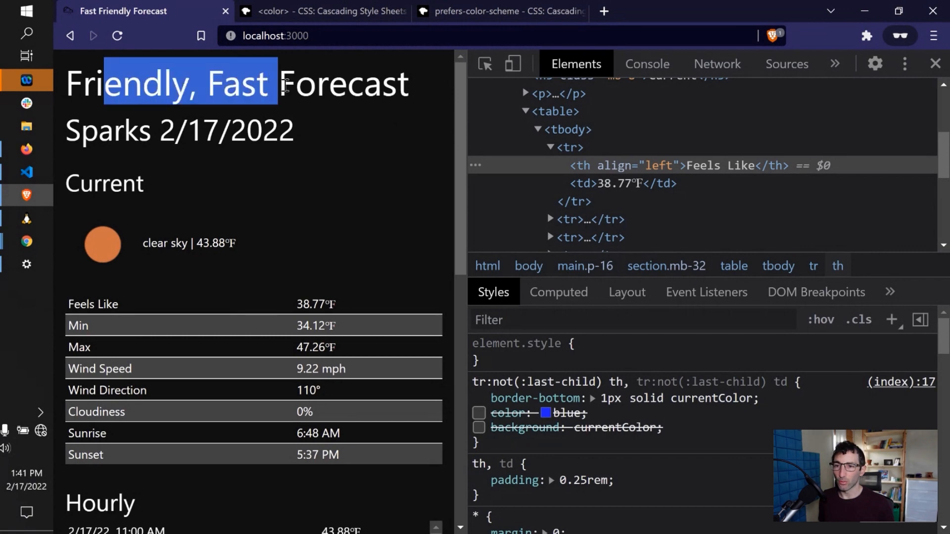
click(161, 329)
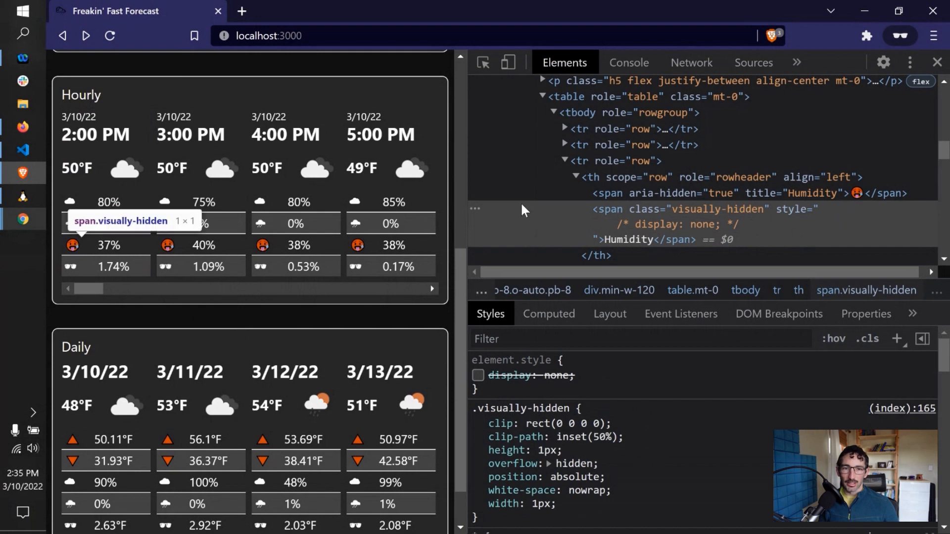
mouse_move(91, 251)
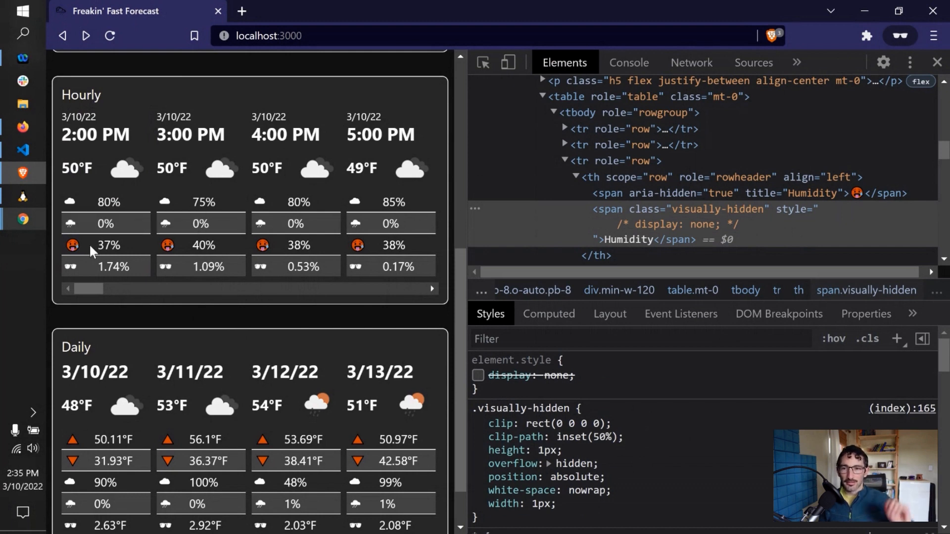
Step: Select the 37% humidity value in the hourly forecast
double_click(107, 246)
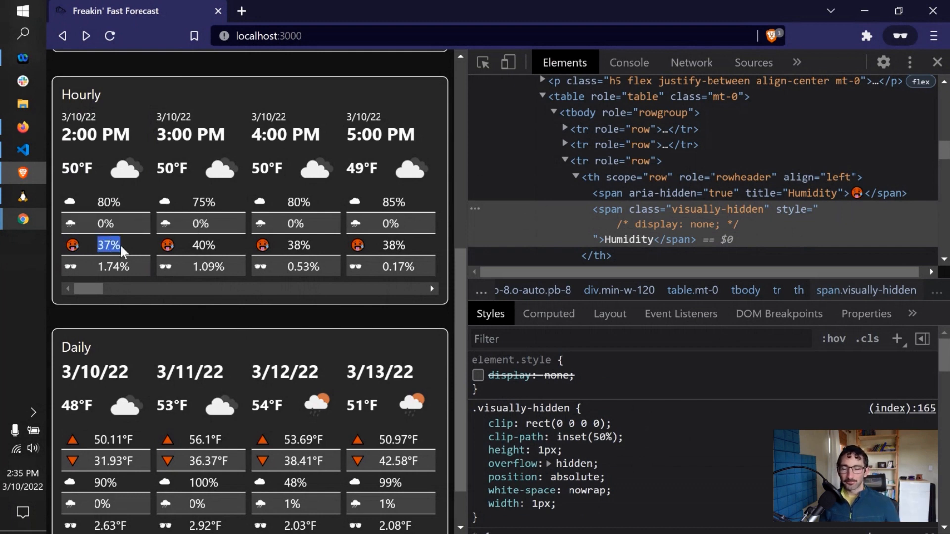